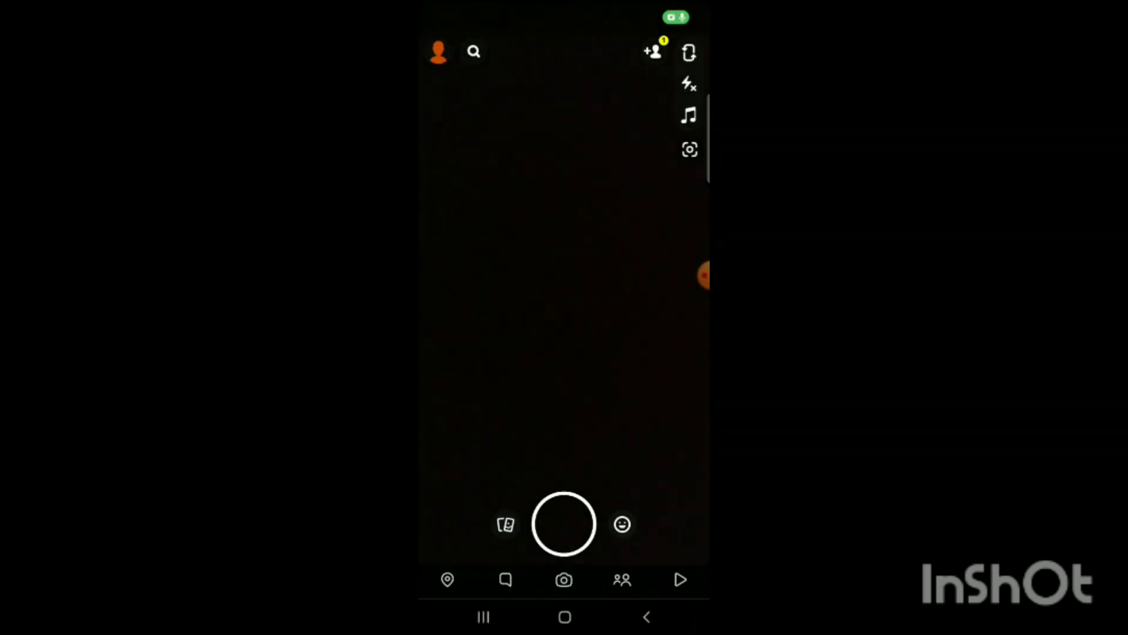
Step: Leave the camera screen via the profile icon to reach account settings
click(564, 580)
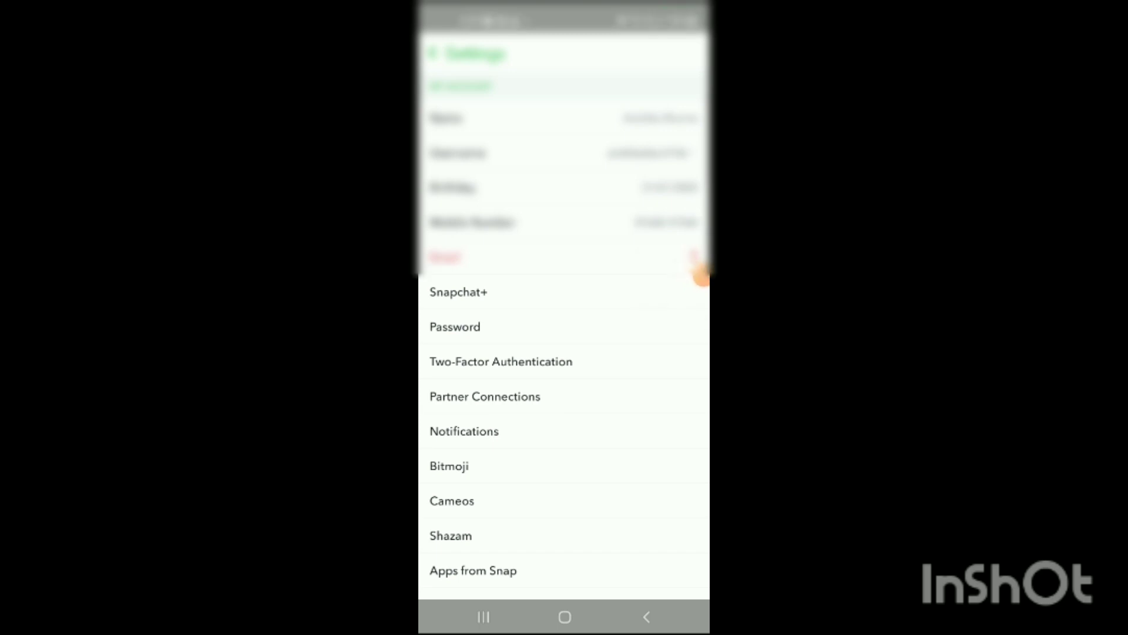
Step: Scroll Settings down to the Account Actions section near Log Out
scroll(down, 3)
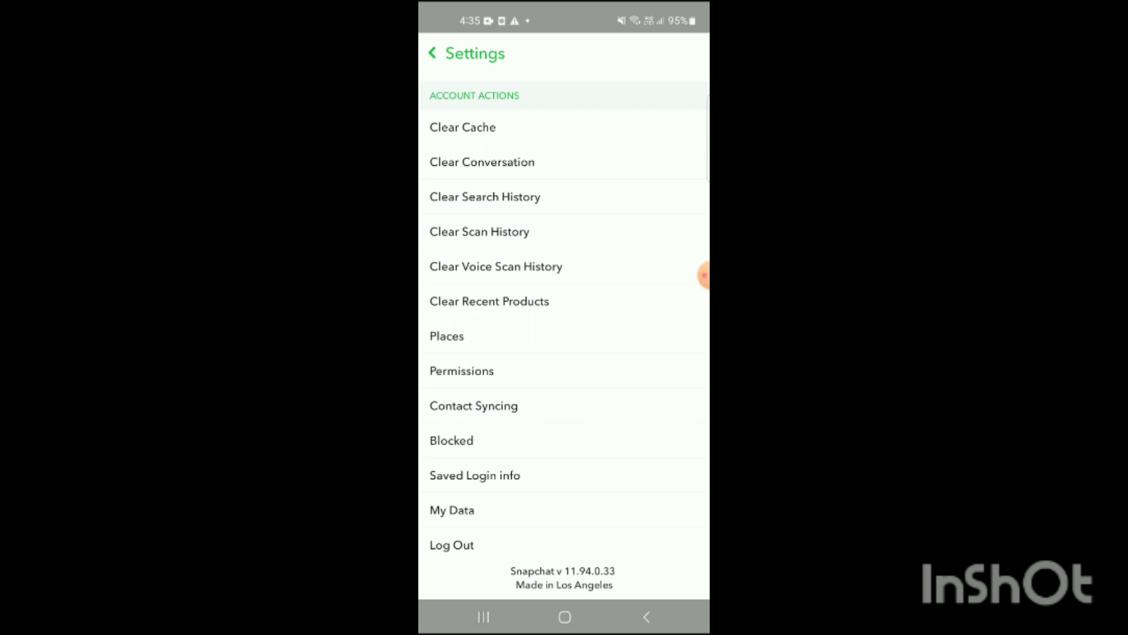
Step: Open My Data from Account Actions to reach the Log in to Snapchat form
click(451, 509)
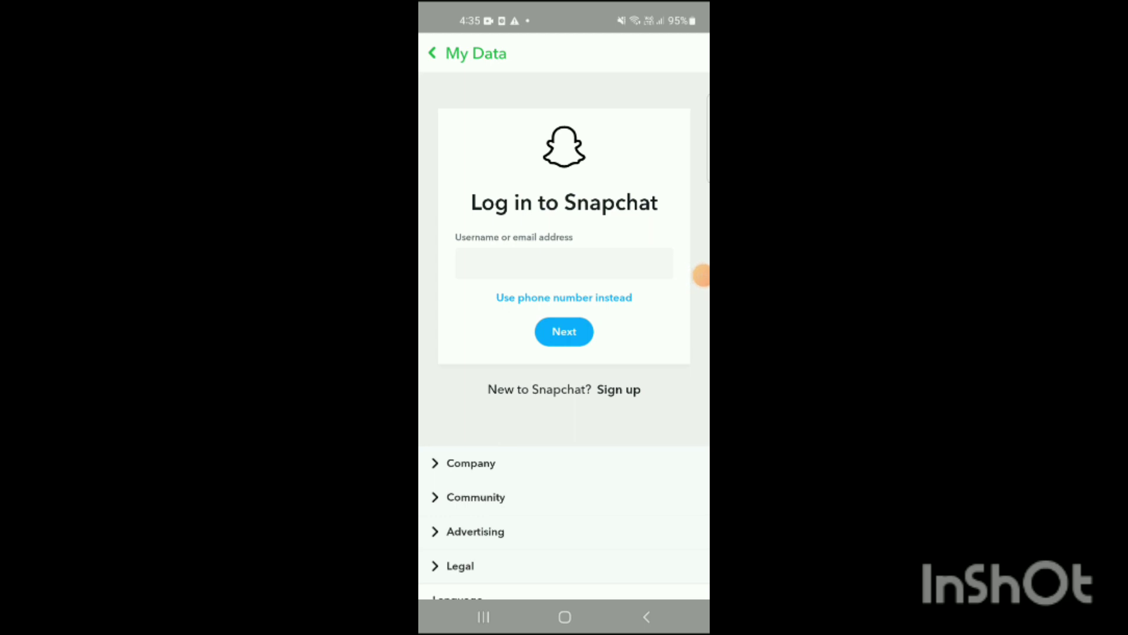
click(563, 263)
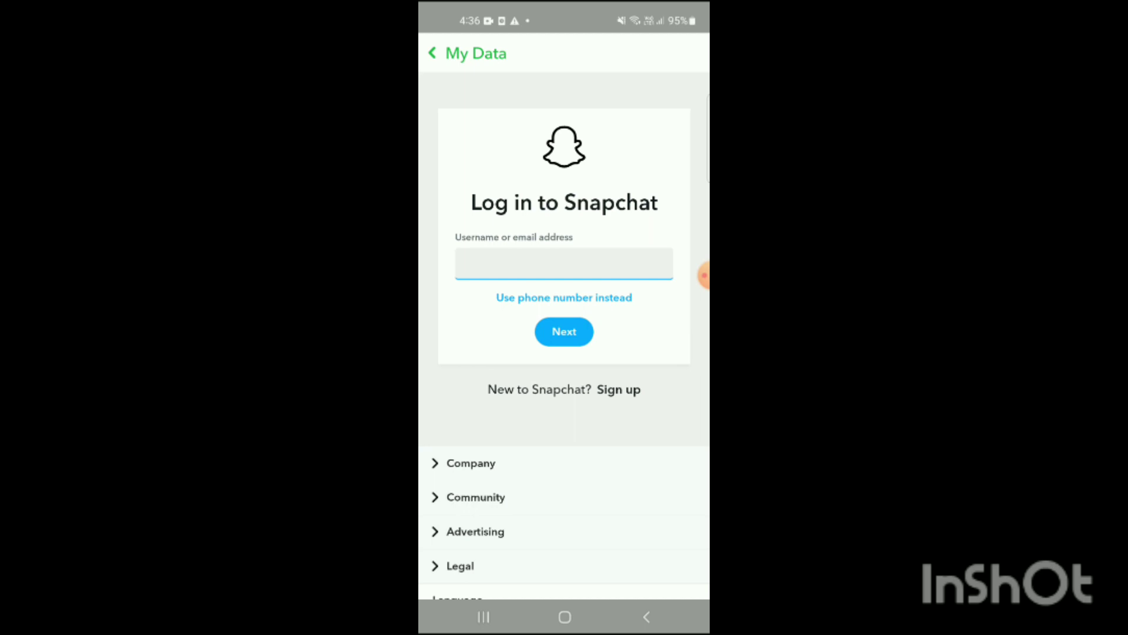
Step: Focus the empty 'Username or email address' field on the My Data login form
click(563, 263)
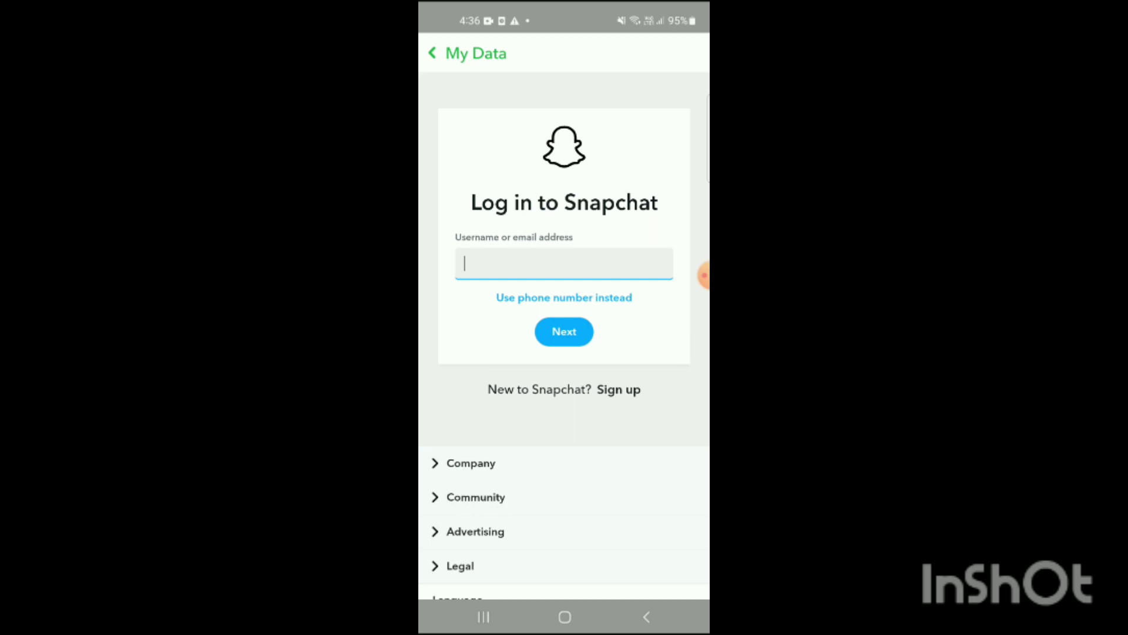